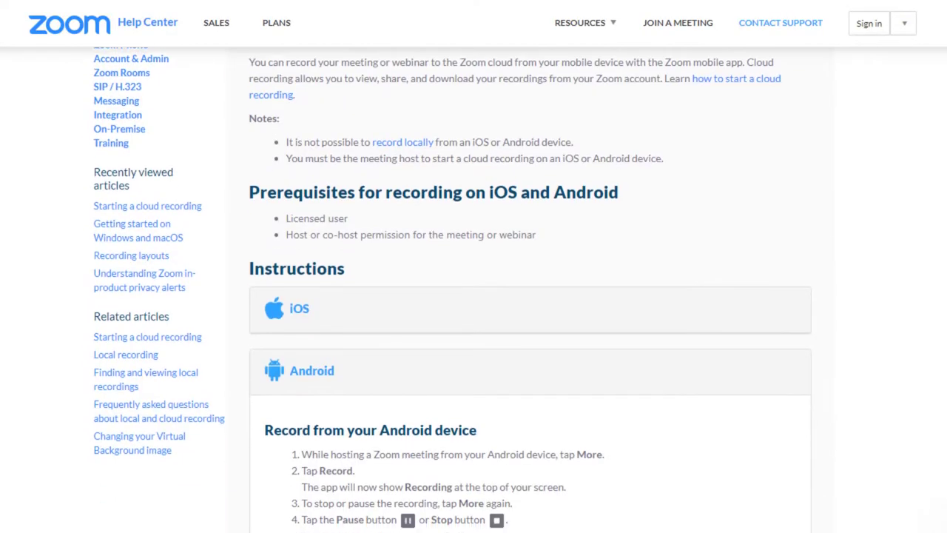
Step: Scroll down over the Zoom meeting window to reach the capture tools
scroll("down", 3)
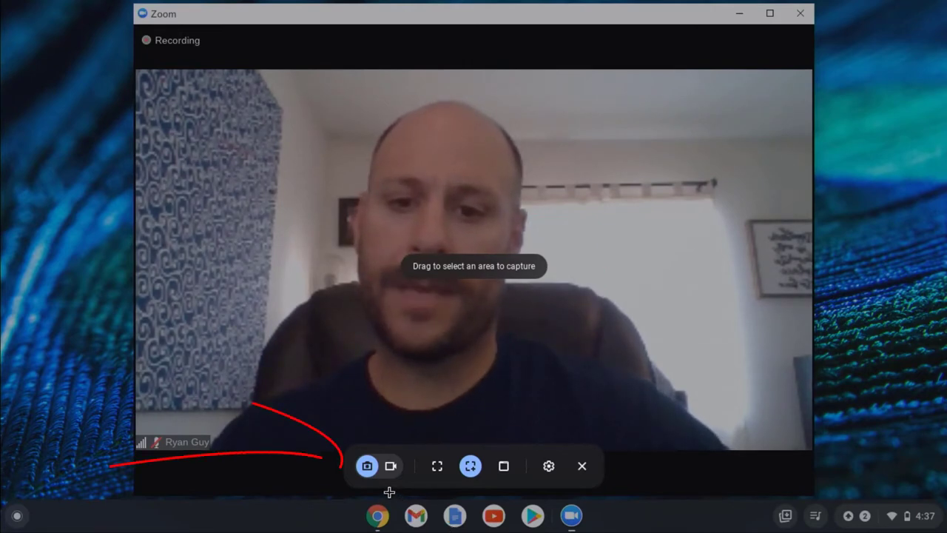
mouse_move(394, 471)
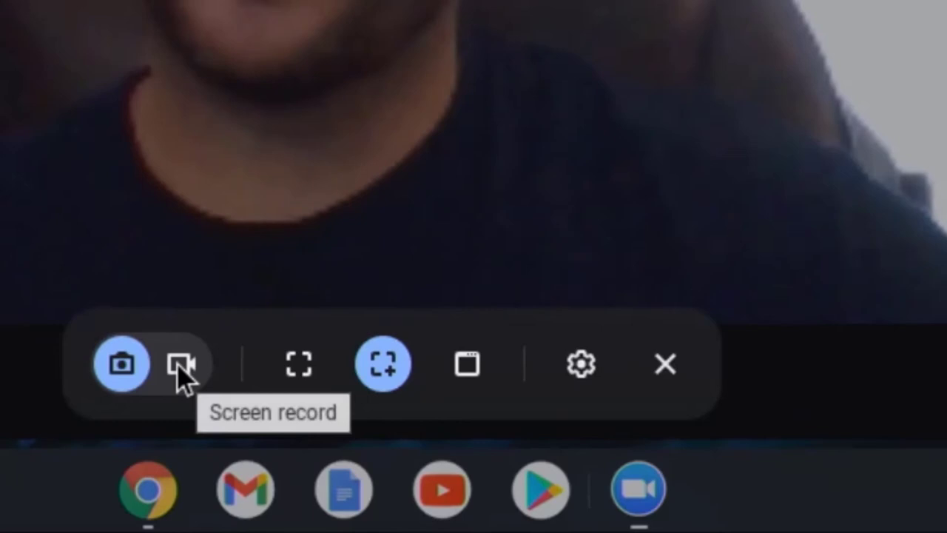
Step: Select Screen record and Record full screen, with the Record microphone setting left on
left_click(181, 364)
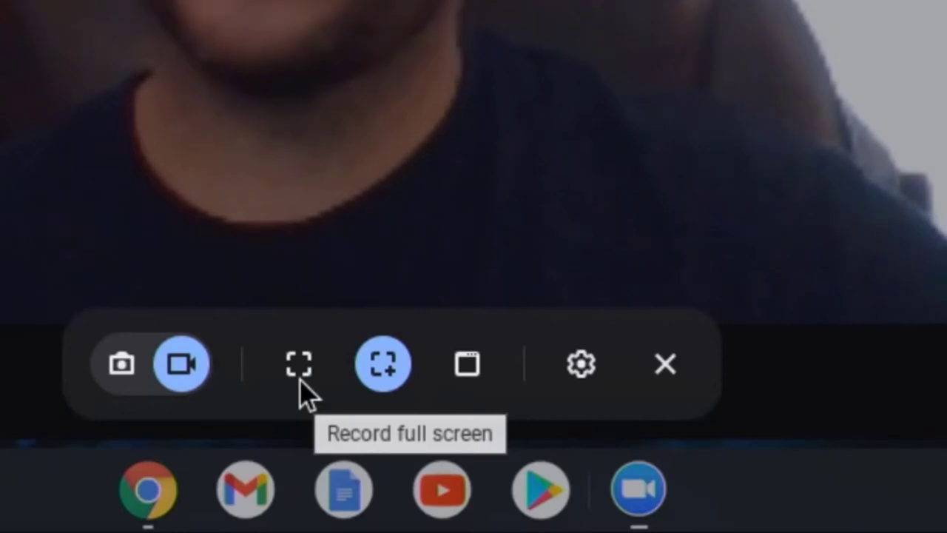
left_click(299, 364)
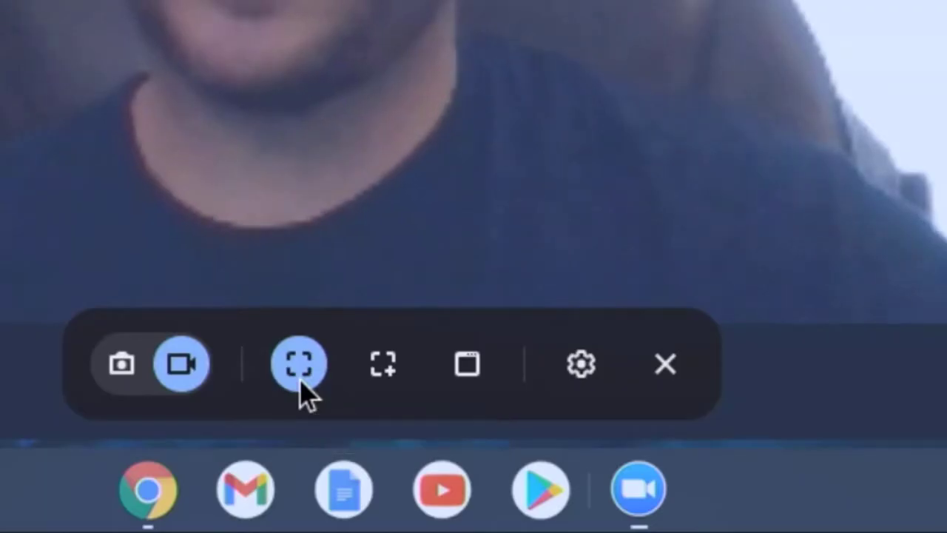
mouse_move(581, 377)
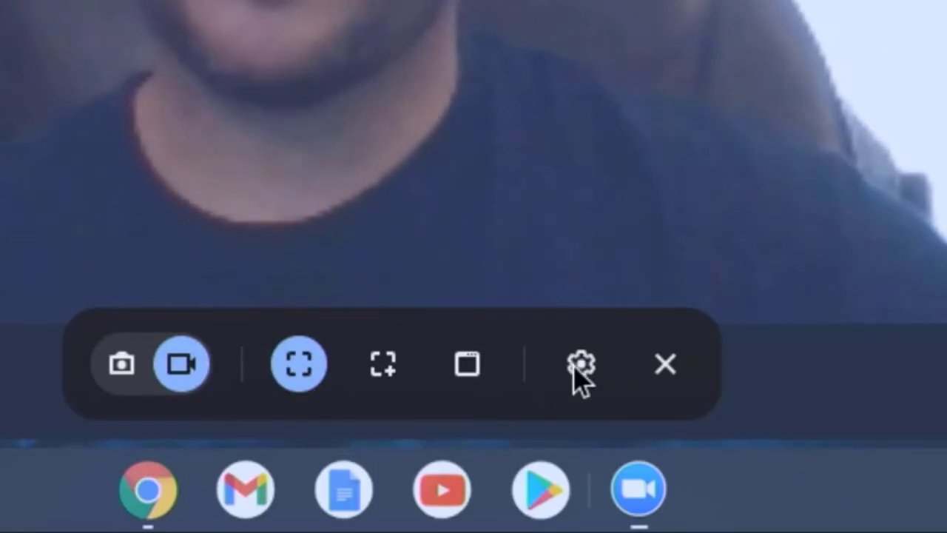
left_click(581, 365)
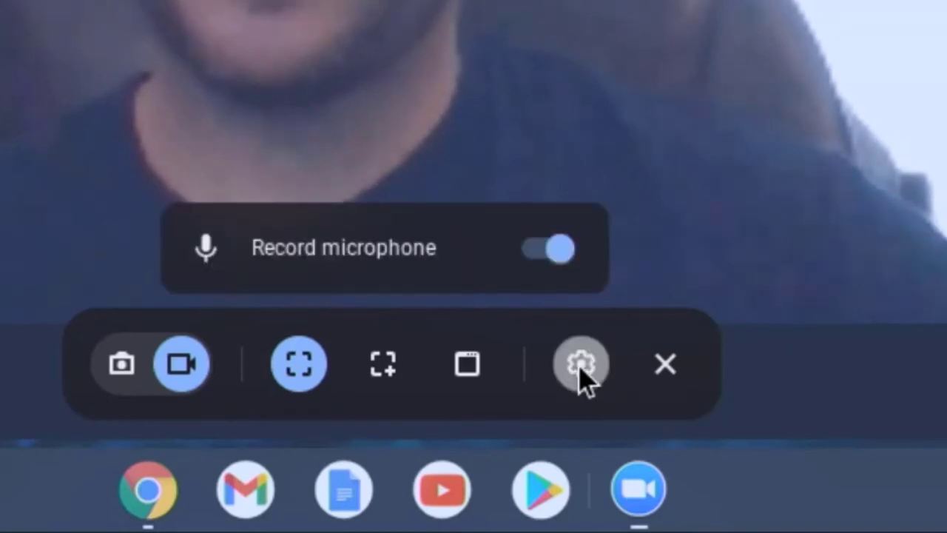
mouse_move(256, 267)
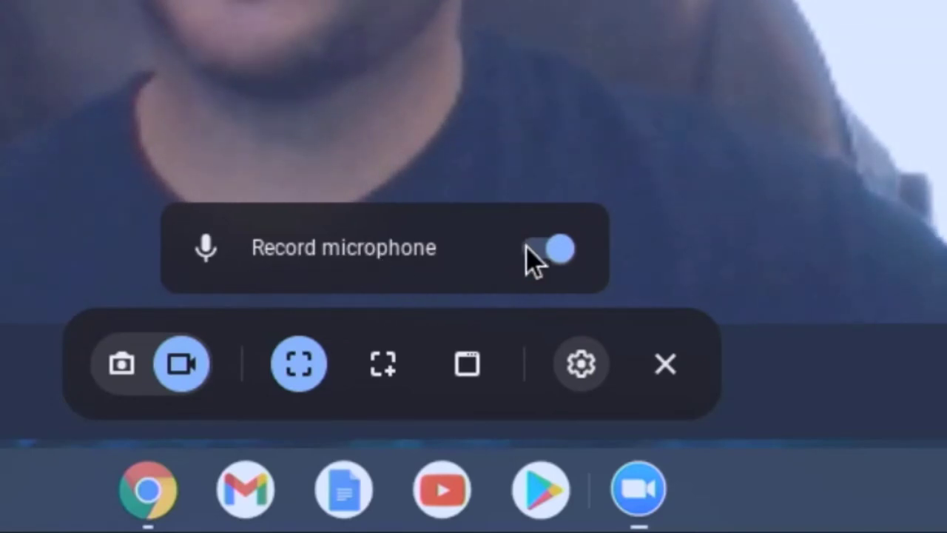
left_click(548, 248)
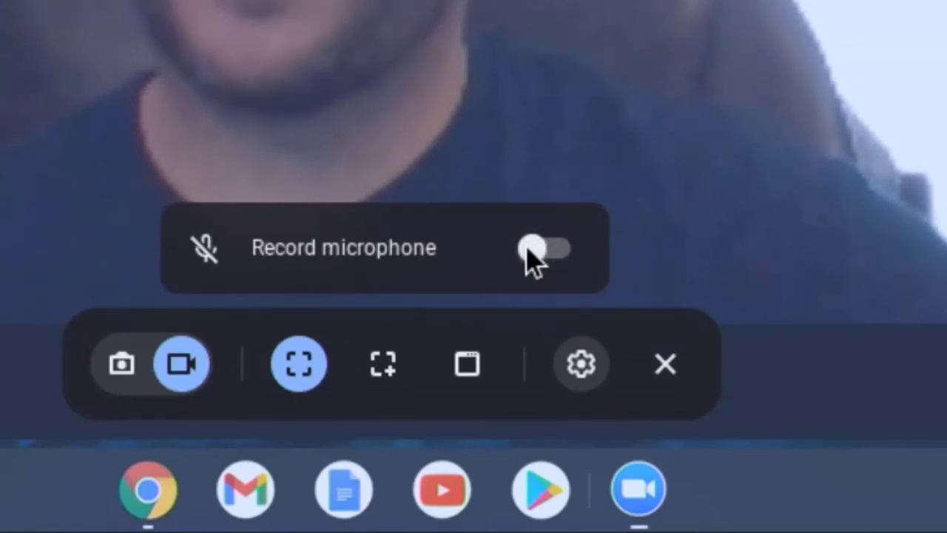
left_click(542, 248)
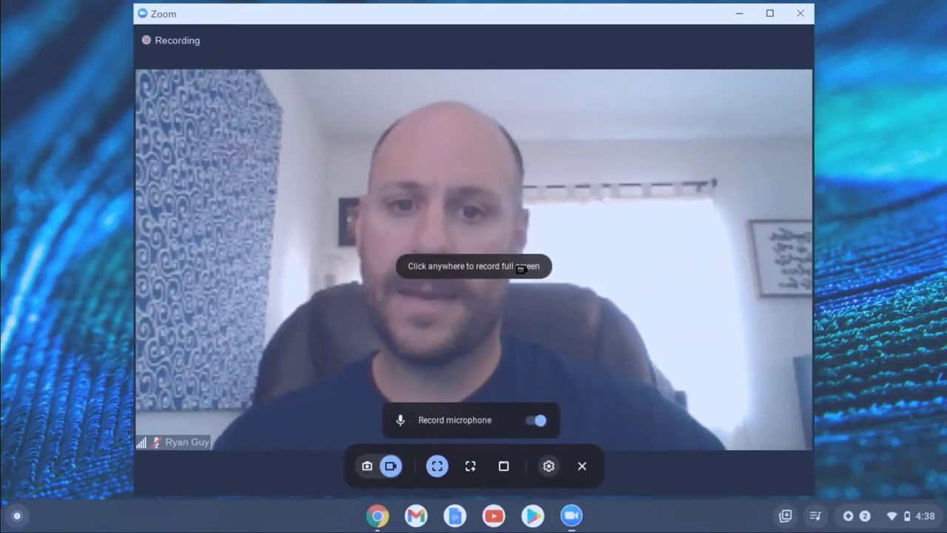
Step: Start the full-screen recording of the Zoom meeting
left_click(473, 266)
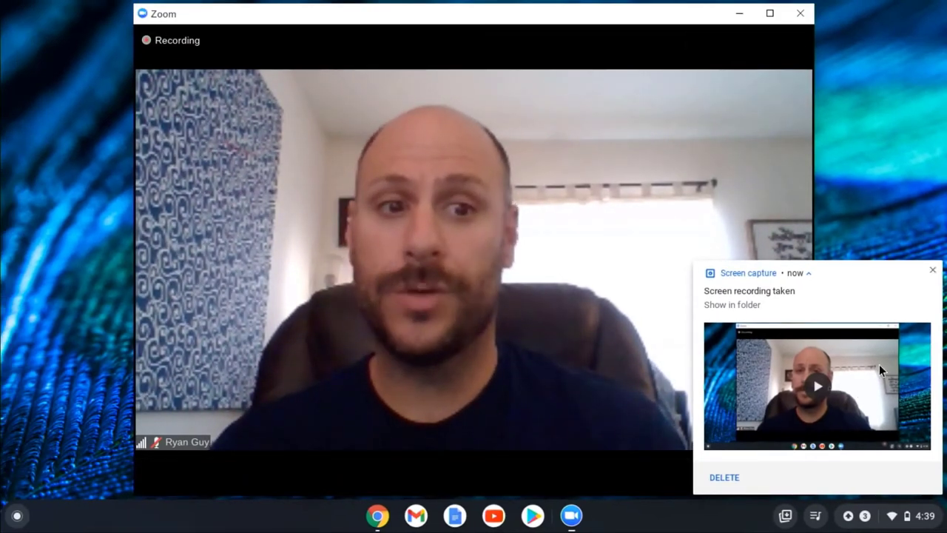
Step: Open Downloads from the notification's Show in folder to see the 21 MB recording
left_click(732, 305)
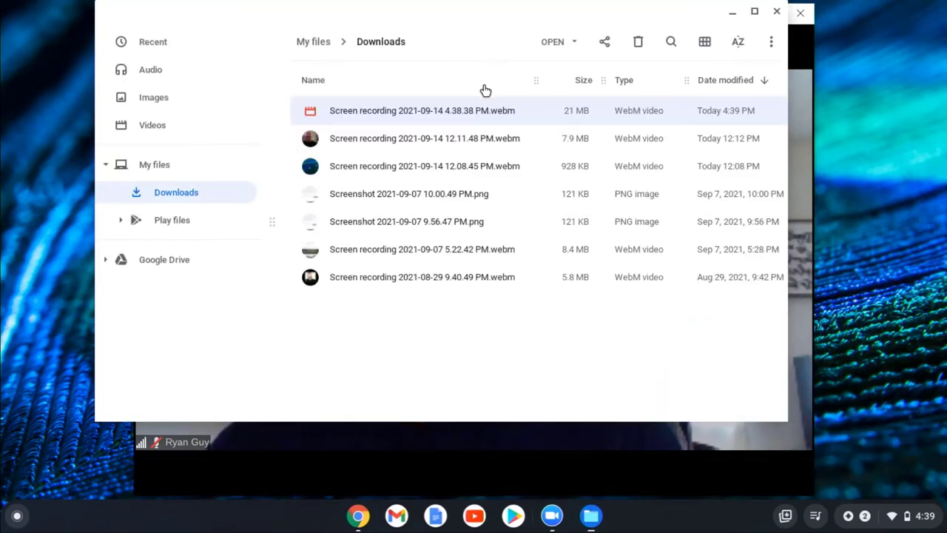
mouse_move(488, 124)
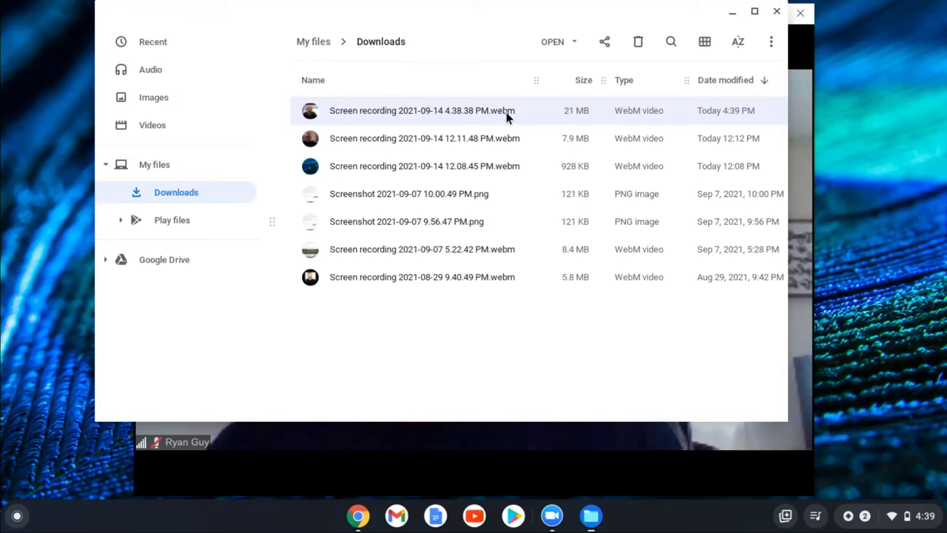
mouse_move(565, 114)
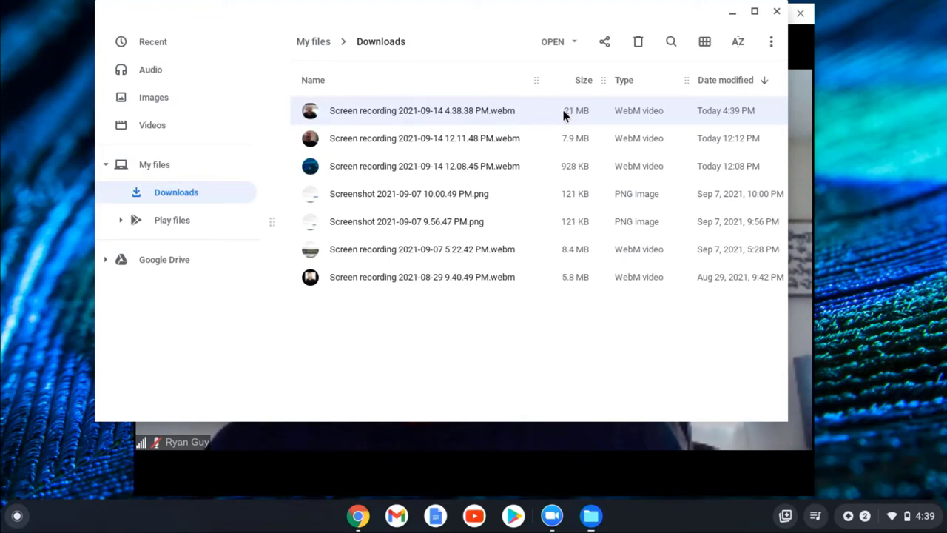